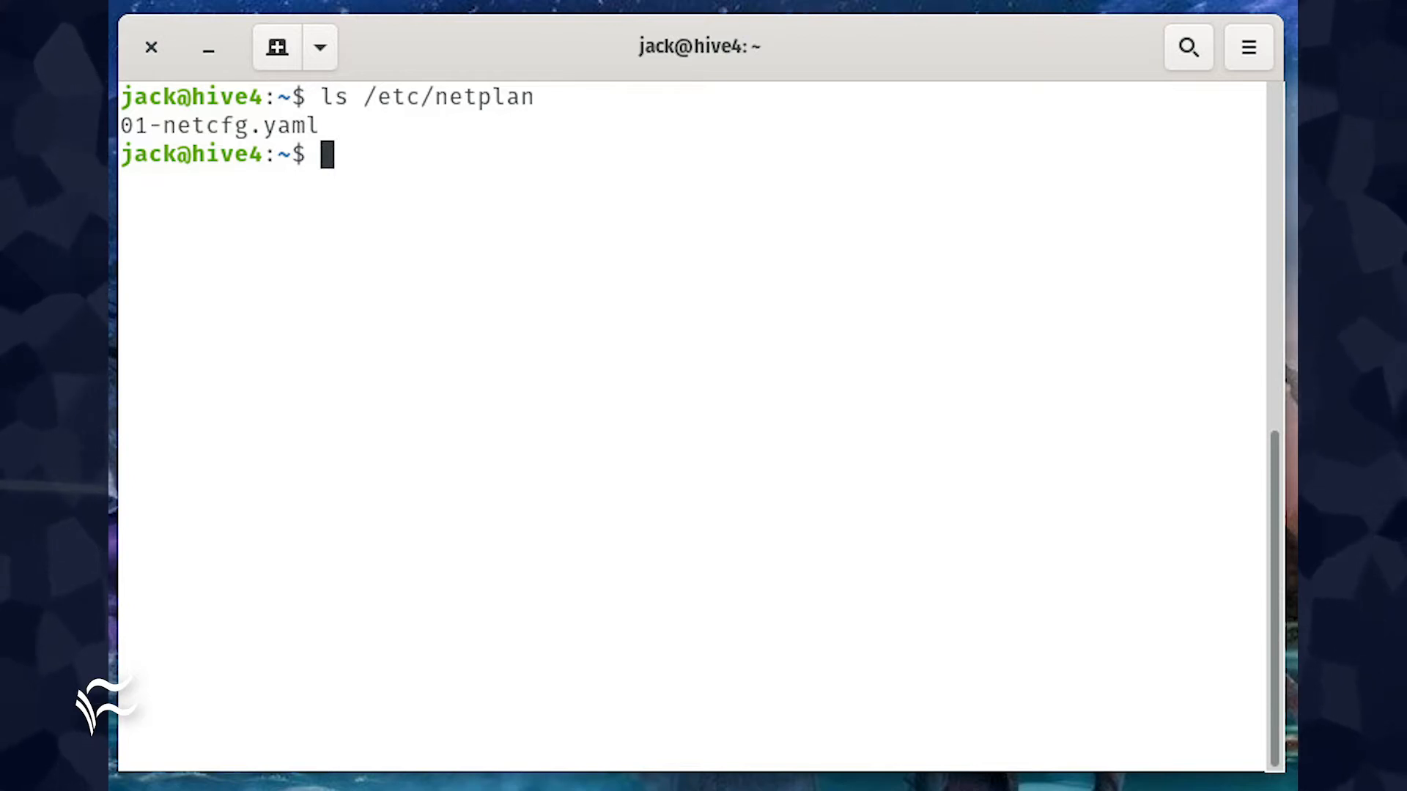
Enter the command copying /etc/netplan/01-netcfg.yaml to 01-netcfg.yaml.bak, without running it.
{"action": "type", "text": "sudo cp /etc/netplan/01-netcfg.yaml /etc/netplan/01-netcfg.yaml.bak"}
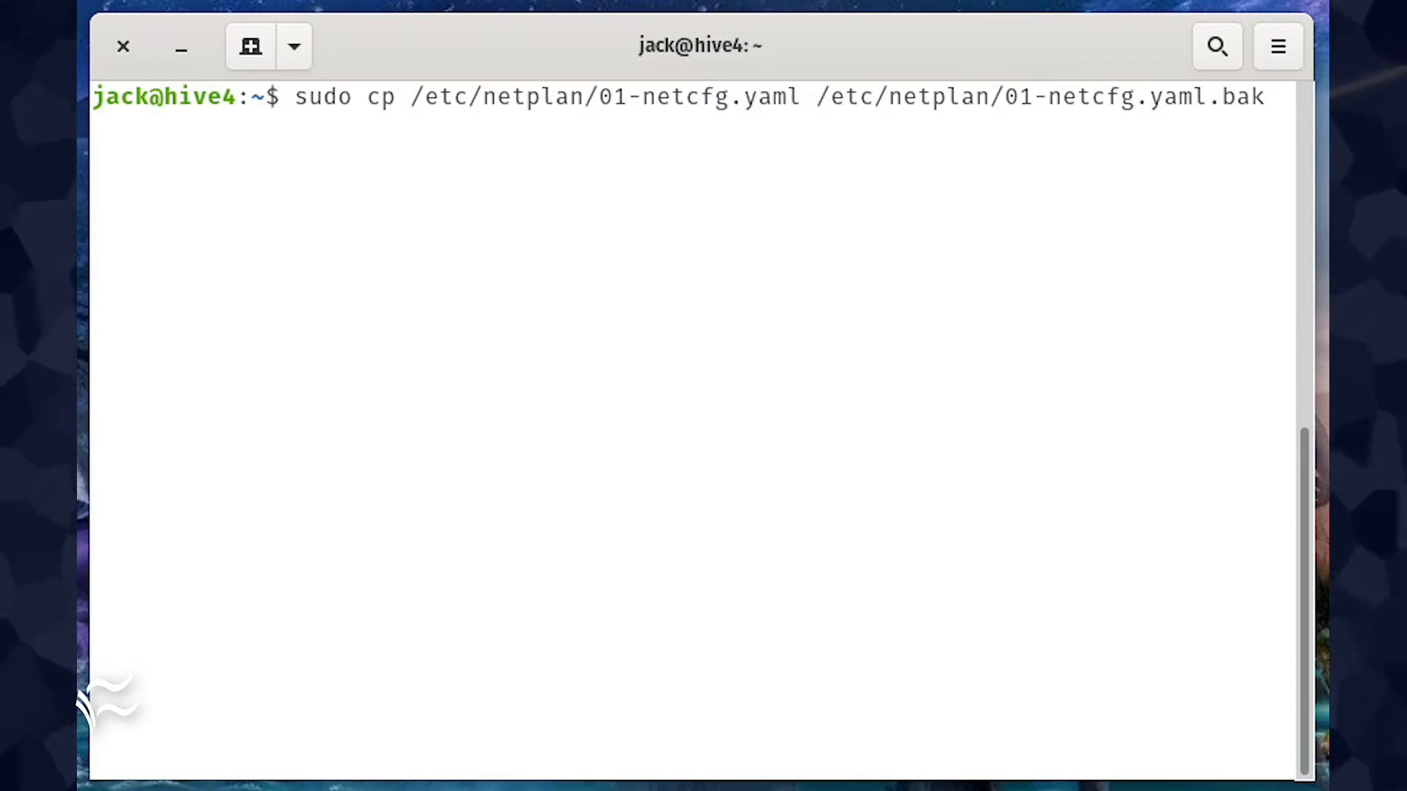
Open /etc/netplan/01-netcfg.yaml in nano with sudo.
{"action": "type", "text": "sudo nano /etc/netplan/01-netcfg.yaml"}
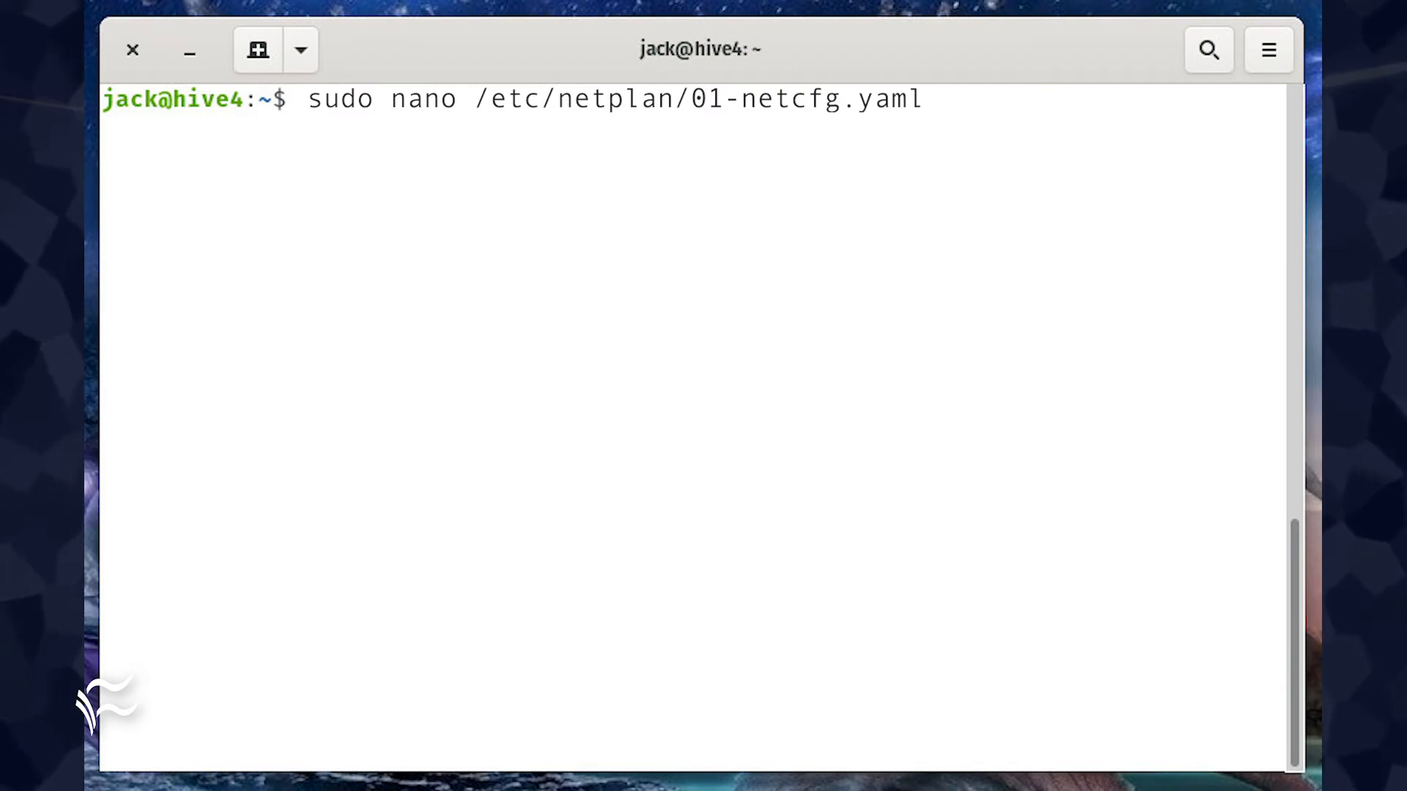
{"action": "key", "text": "Return"}
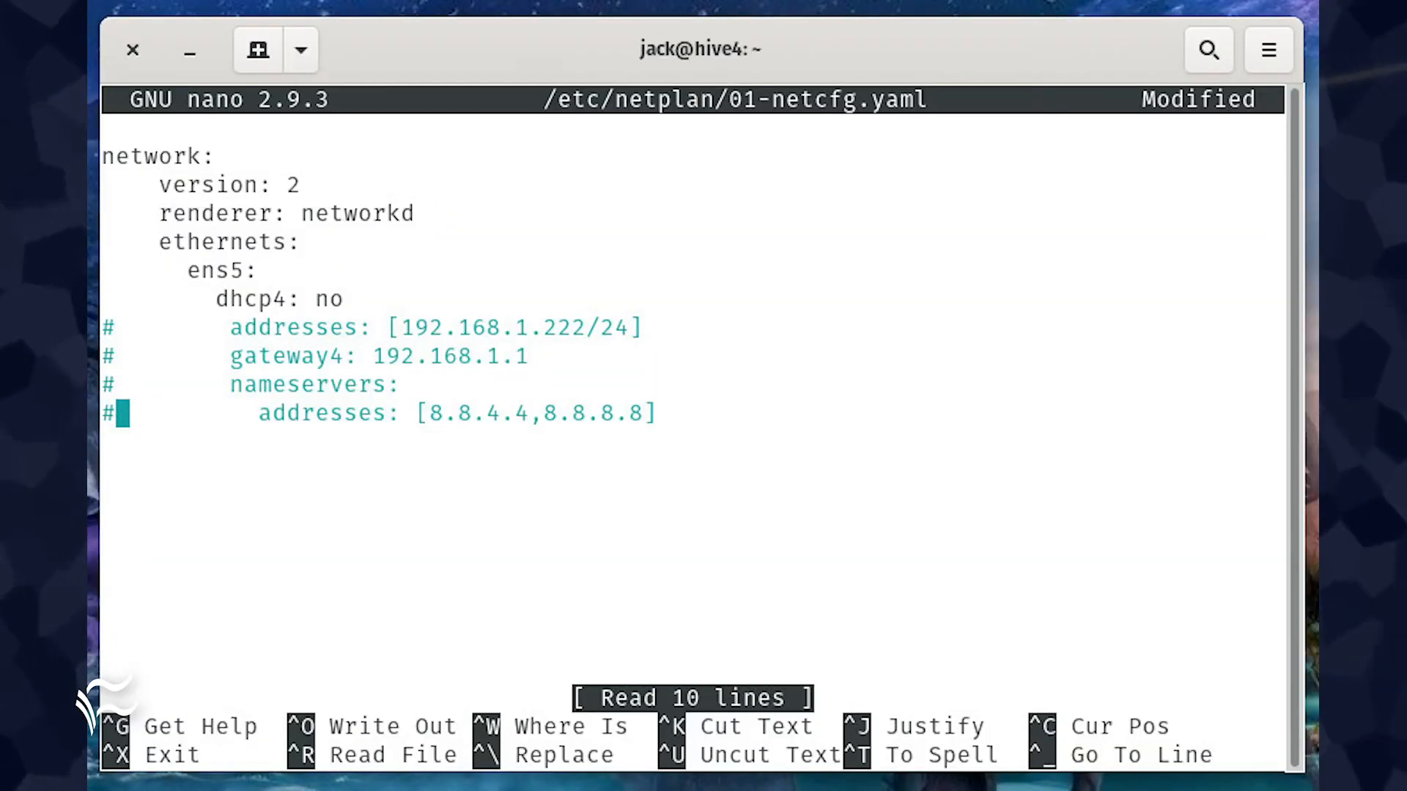